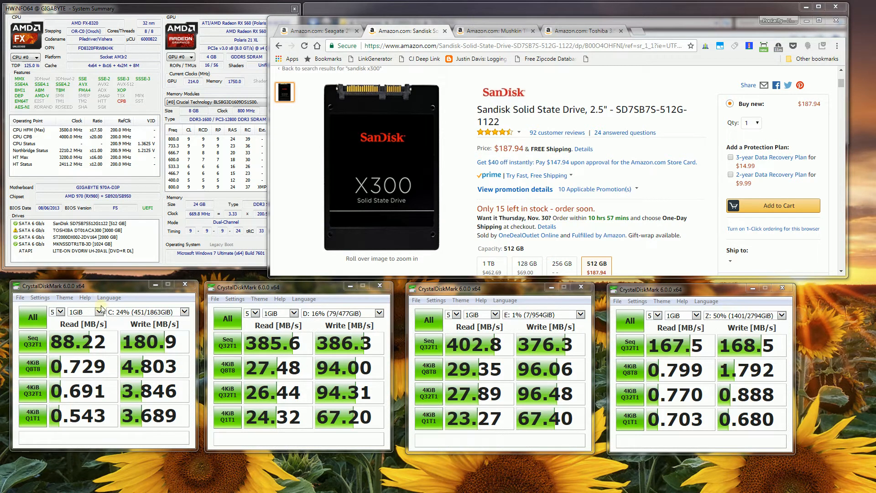
mouse_move(259, 291)
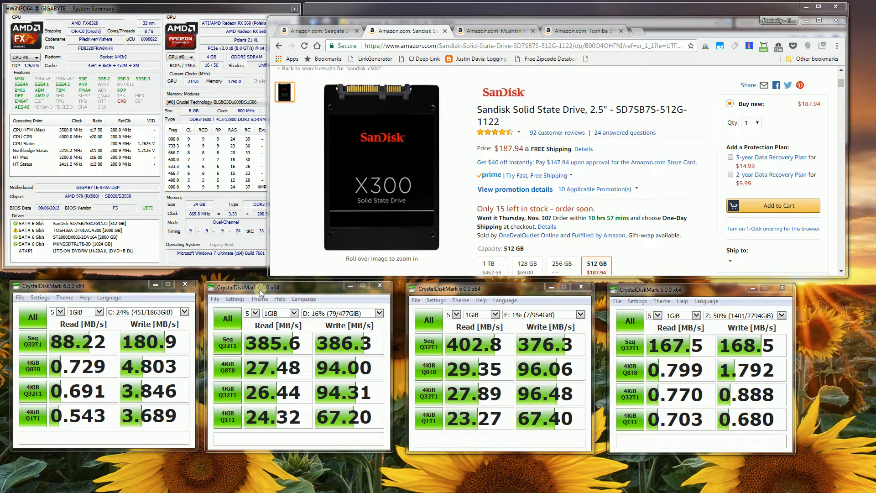
mouse_move(740, 298)
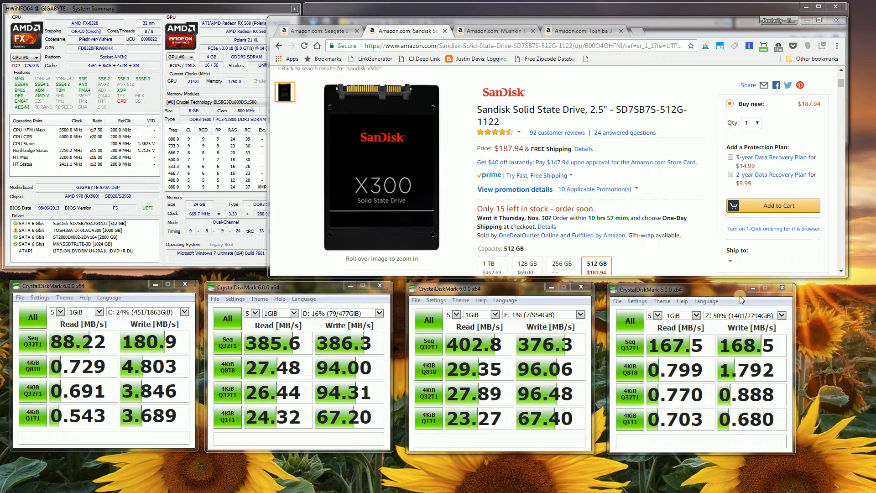
mouse_move(474, 479)
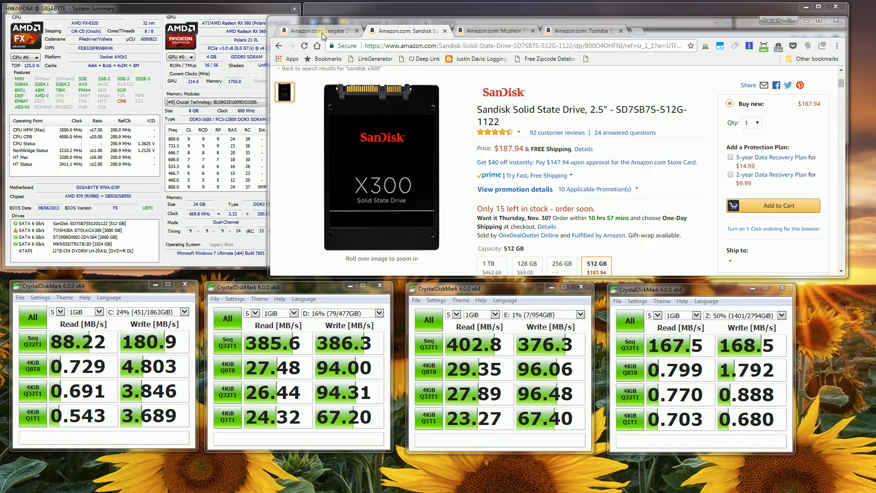
Step: Review the Seagate FireCuda, SanDisk X300, Mushkin TRIACTOR-3D and Toshiba drive pages in turn
left_click(313, 31)
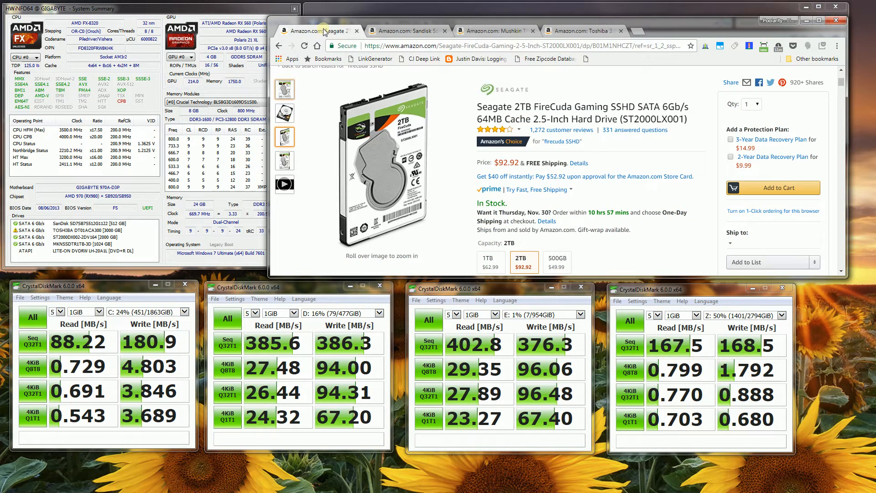
left_click(407, 30)
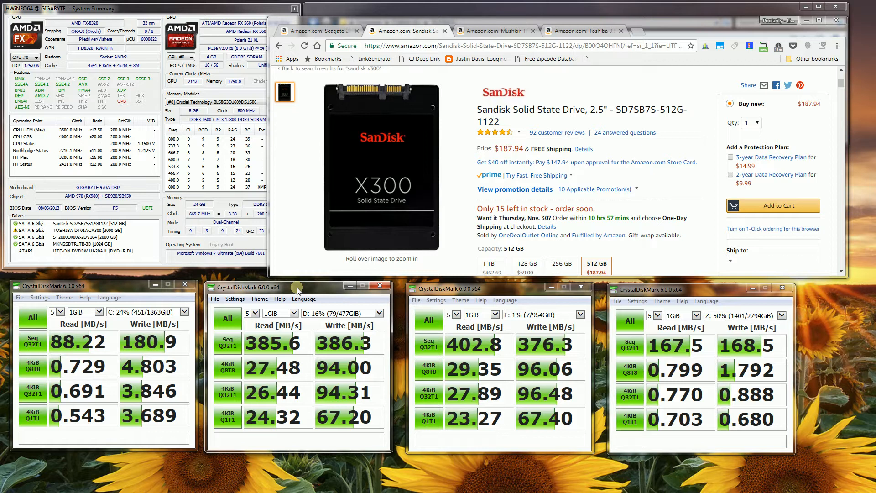
left_click(495, 31)
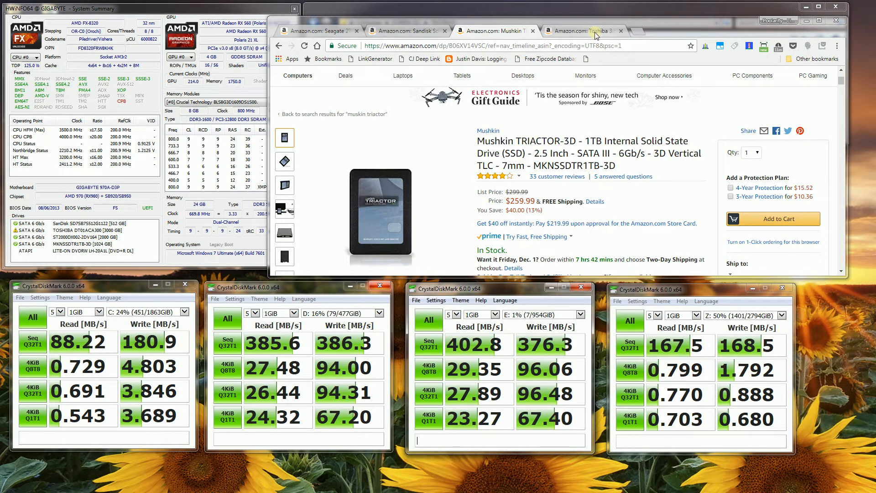
left_click(584, 31)
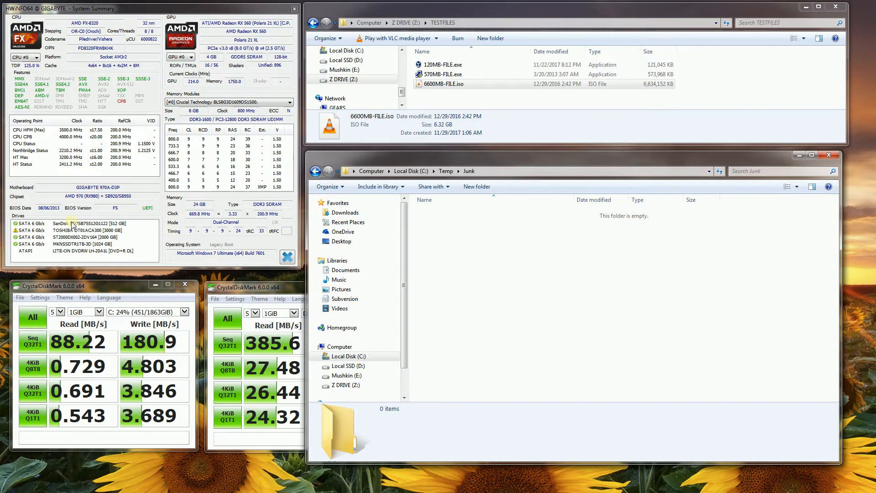
left_click(84, 223)
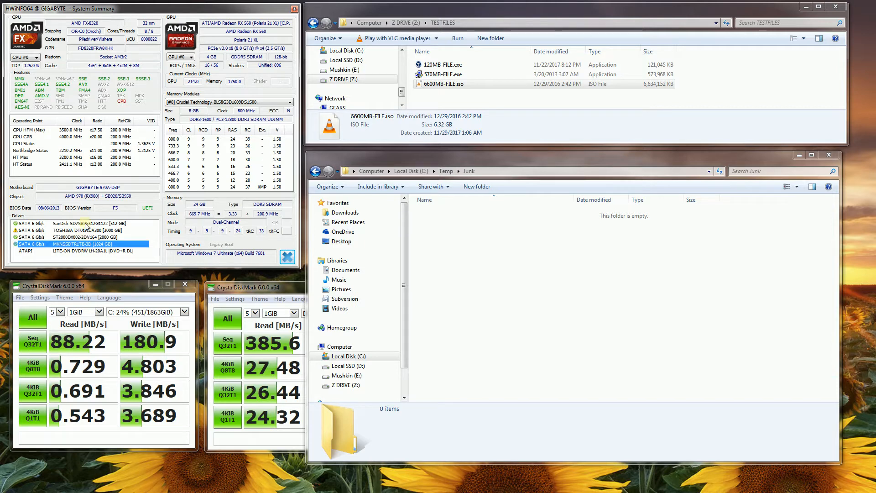
left_click(84, 224)
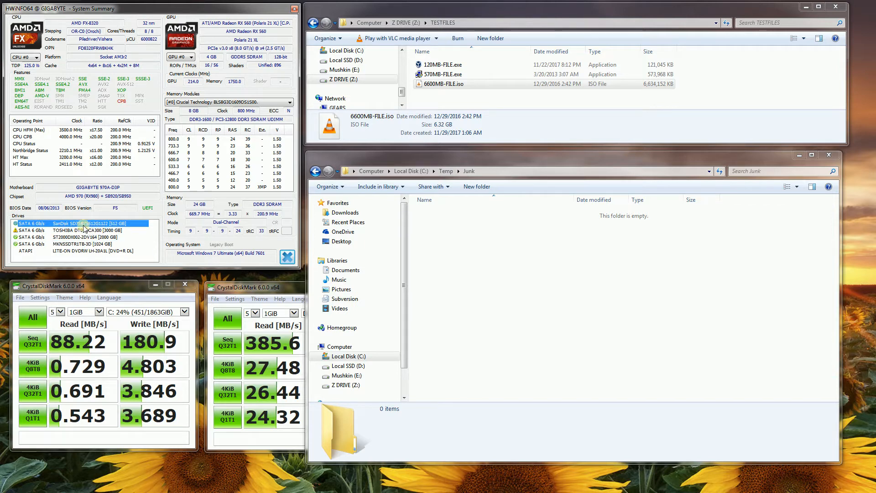
left_click(82, 230)
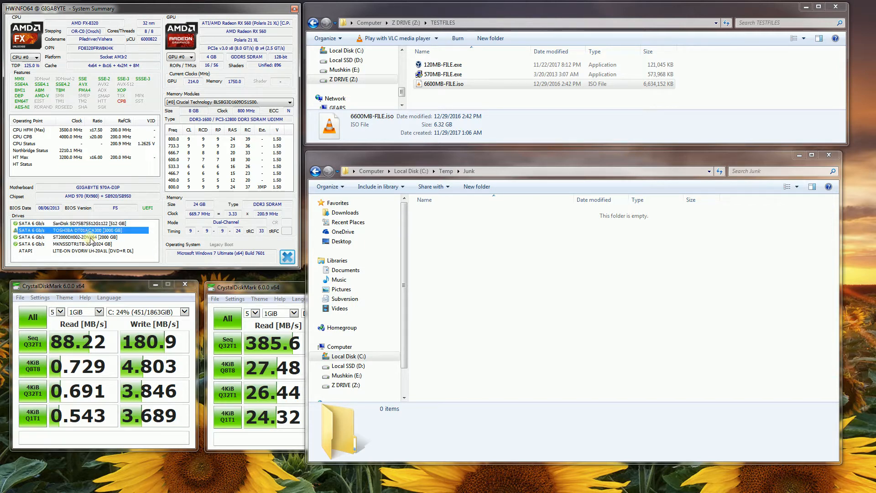
left_click(82, 236)
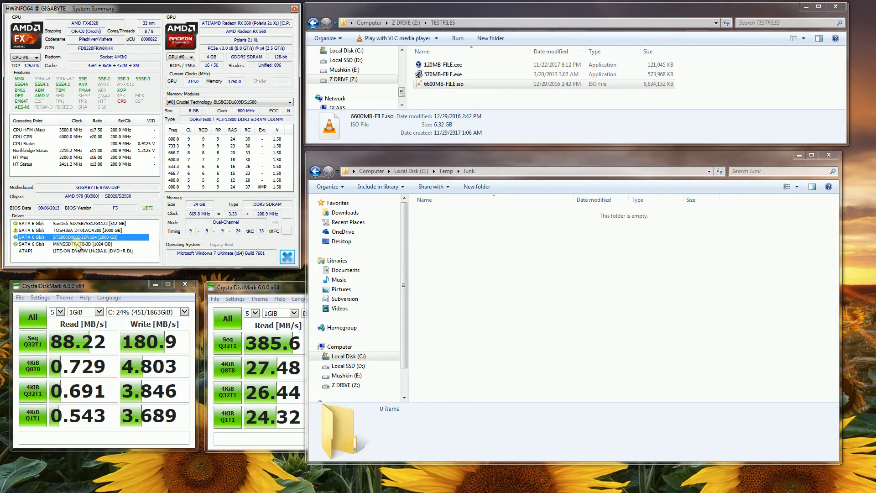
left_click(84, 243)
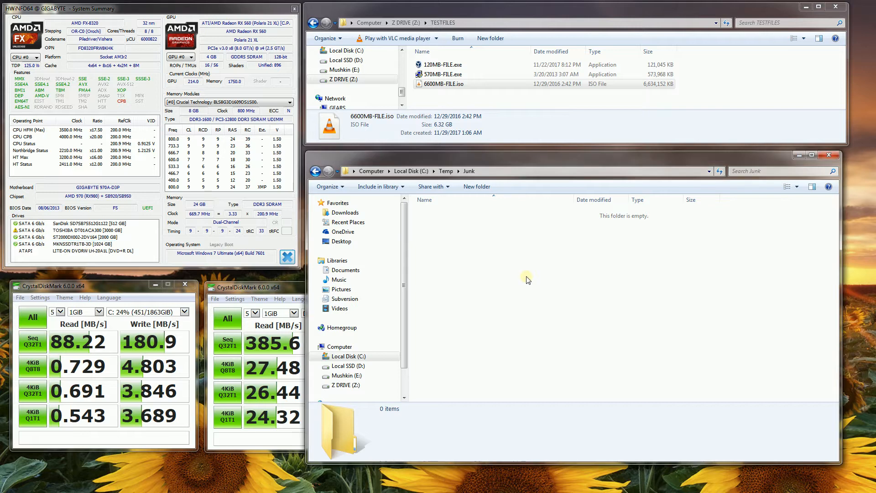
Step: Paste the 120MB, 570MB and 6600MB files into C:\Temp\Junk, showing copy progress details
left_click(453, 84)
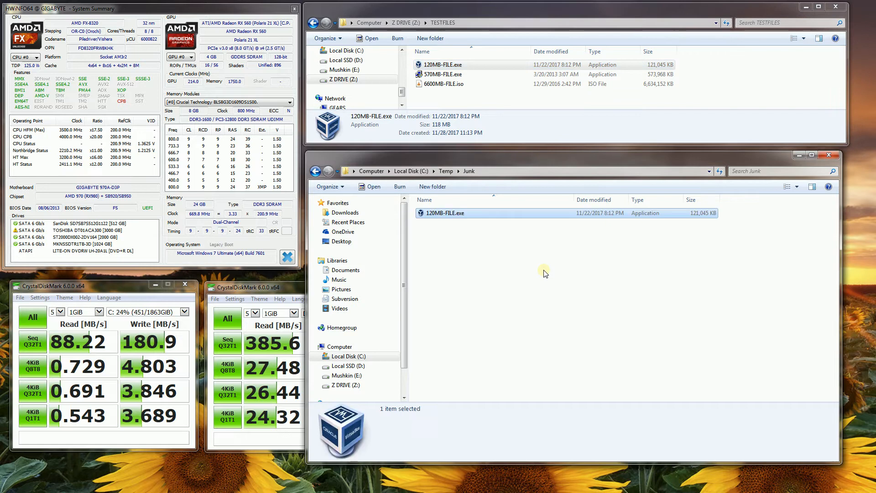
left_click(442, 74)
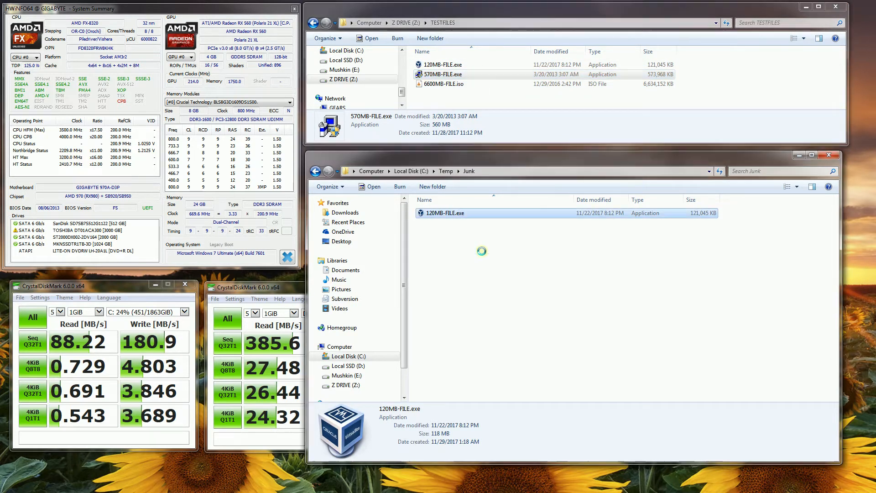
left_click(444, 222)
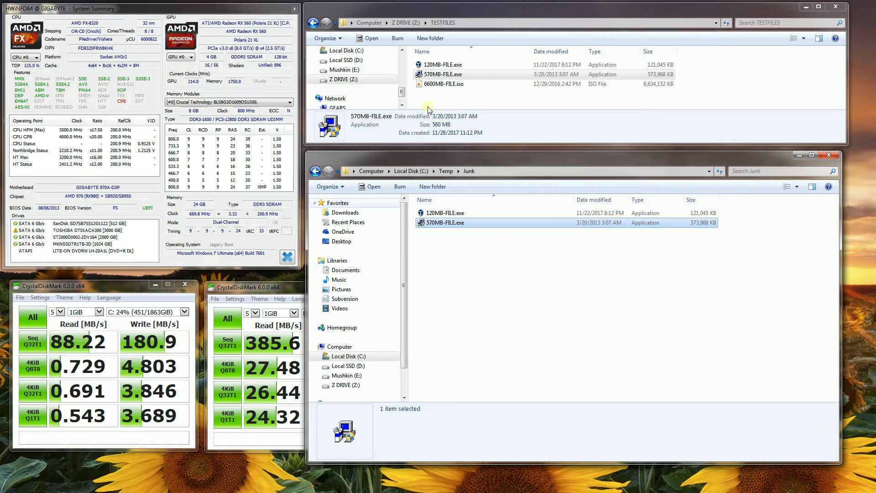
left_click(447, 83)
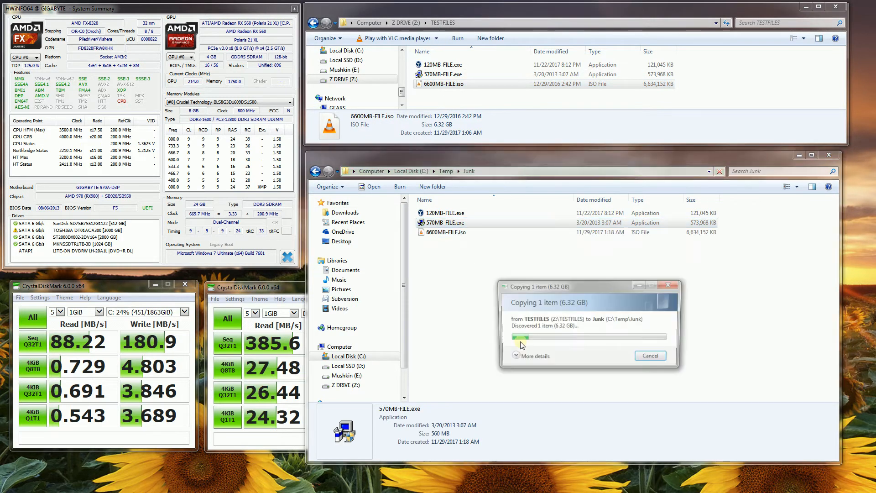
left_click(533, 355)
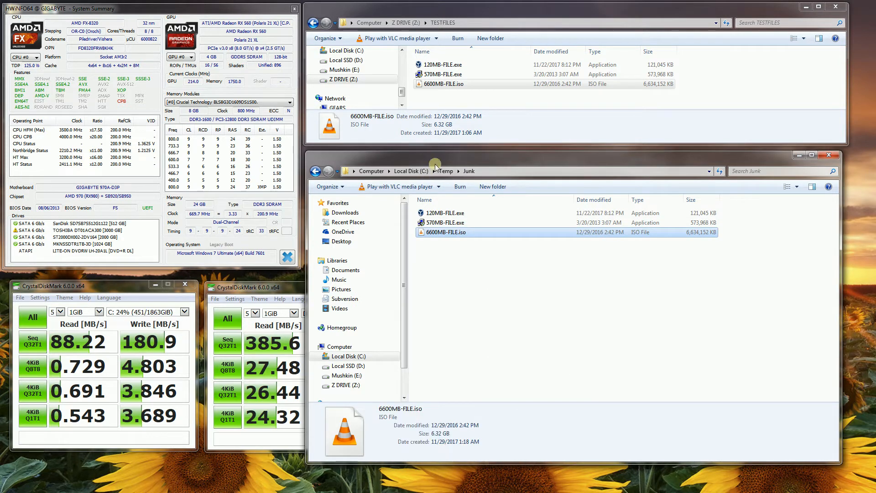
mouse_move(397, 281)
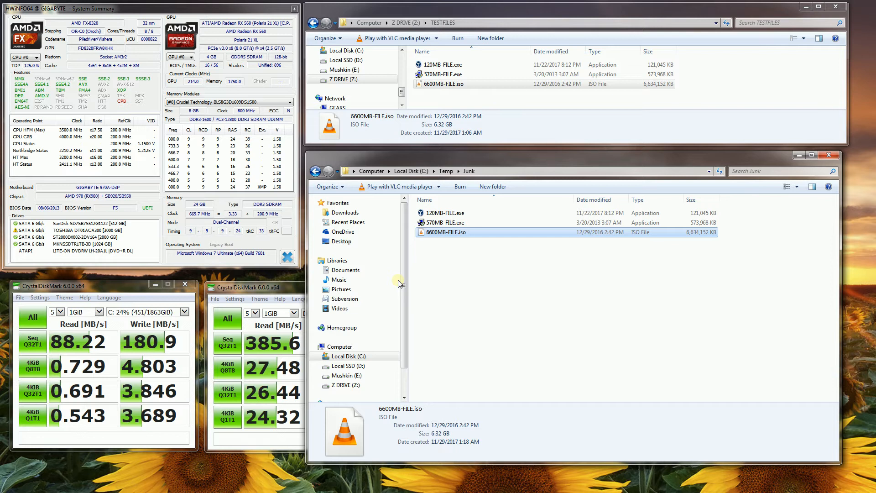
Step: Paste the 120MB test file into New folder on Local SSD (D:)
left_click(347, 365)
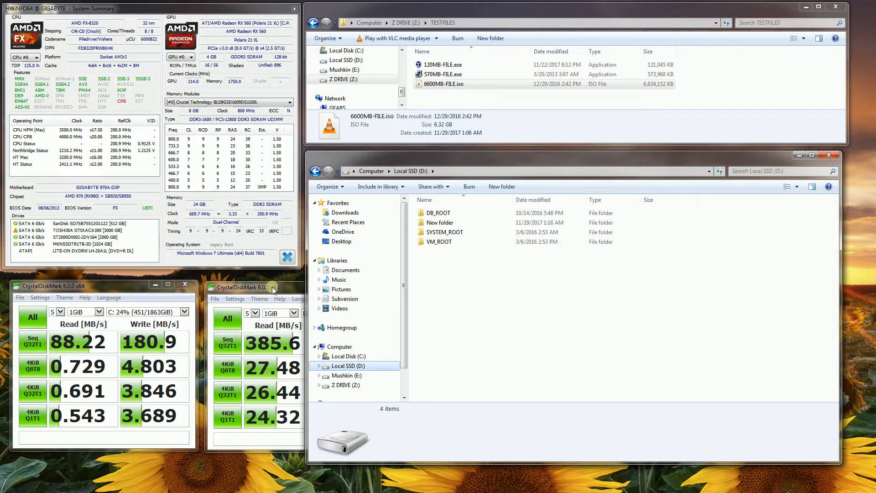
double_click(440, 222)
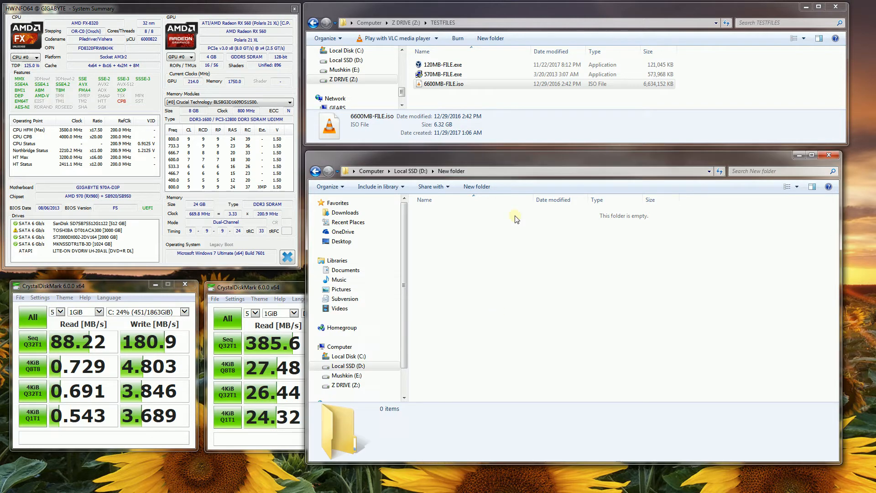
left_click(447, 64)
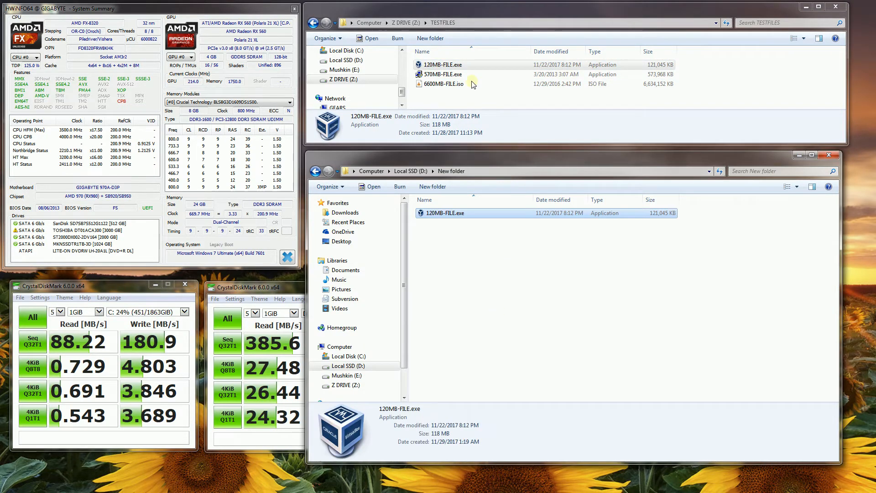
Step: Copy the 570MB and 6600MB test files into New folder on drive D:
left_click(443, 74)
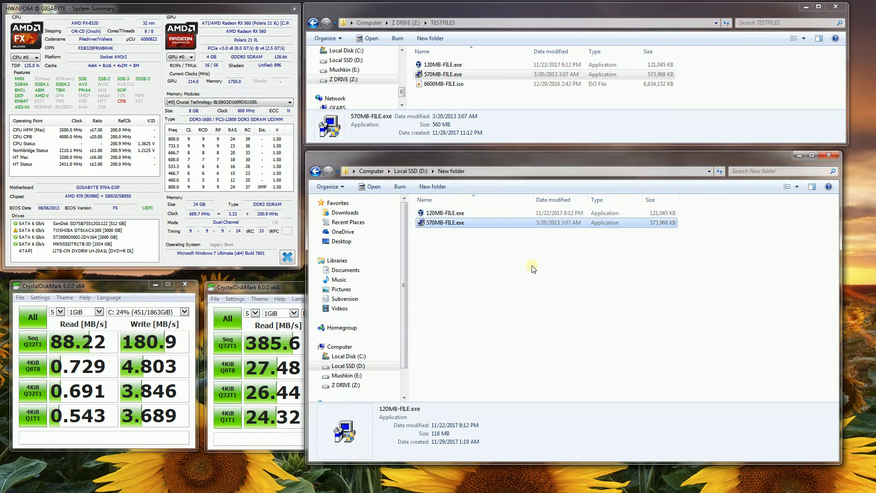
left_click(464, 84)
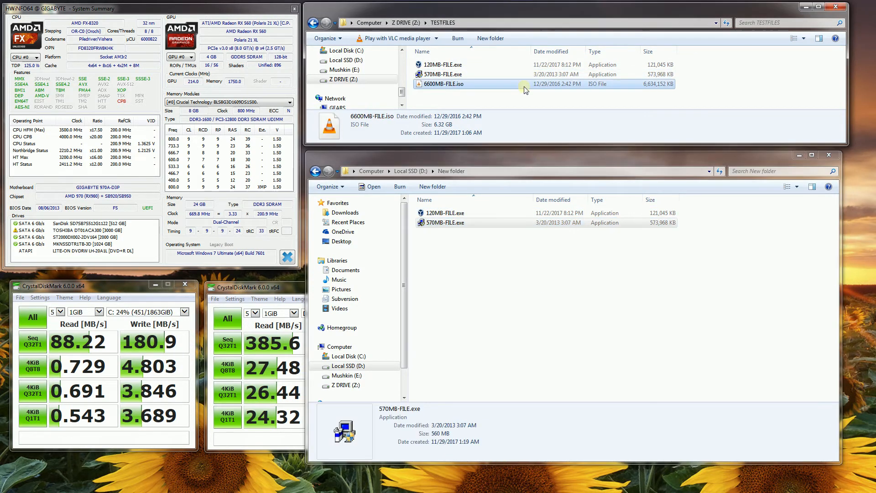
left_click_drag(524, 84, 502, 252)
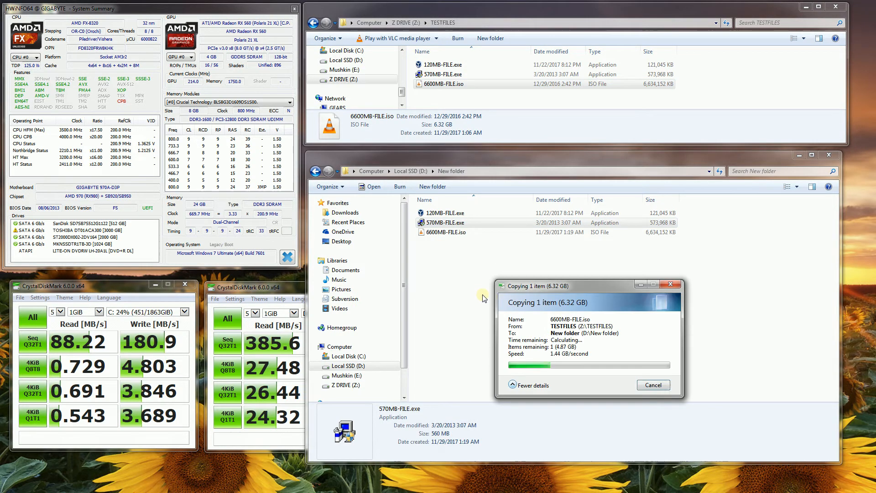
mouse_move(490, 298)
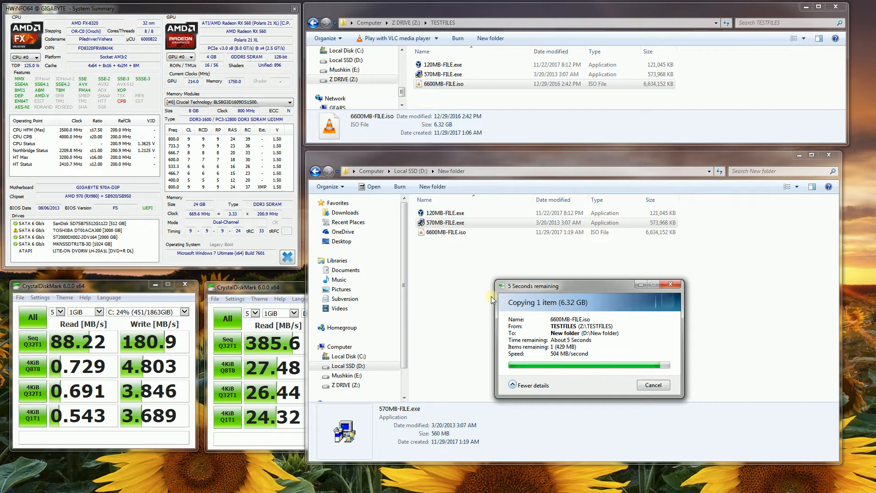
left_click(444, 231)
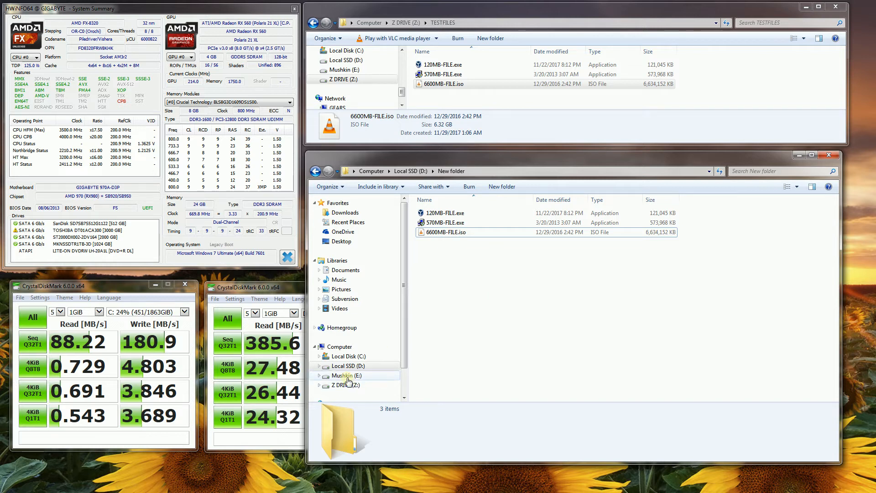
Step: Copy the 570MB test file from TESTFILES onto the Mushkin (E:) drive
left_click(344, 375)
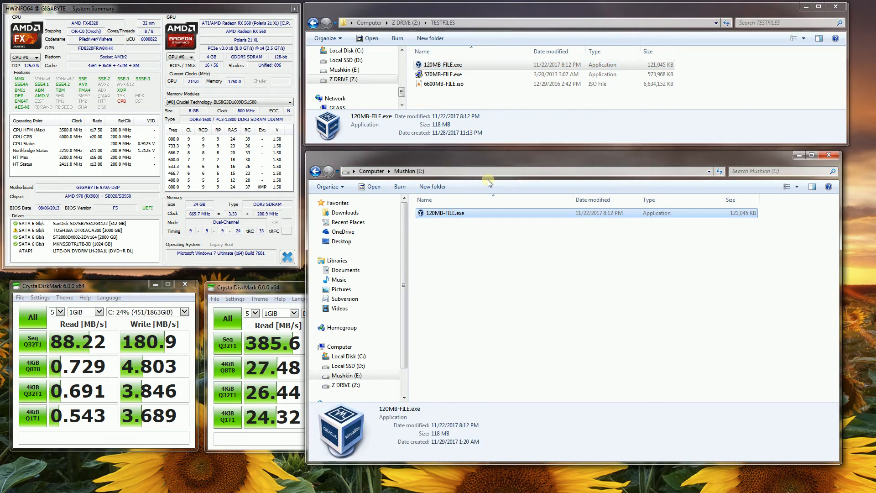
left_click(443, 74)
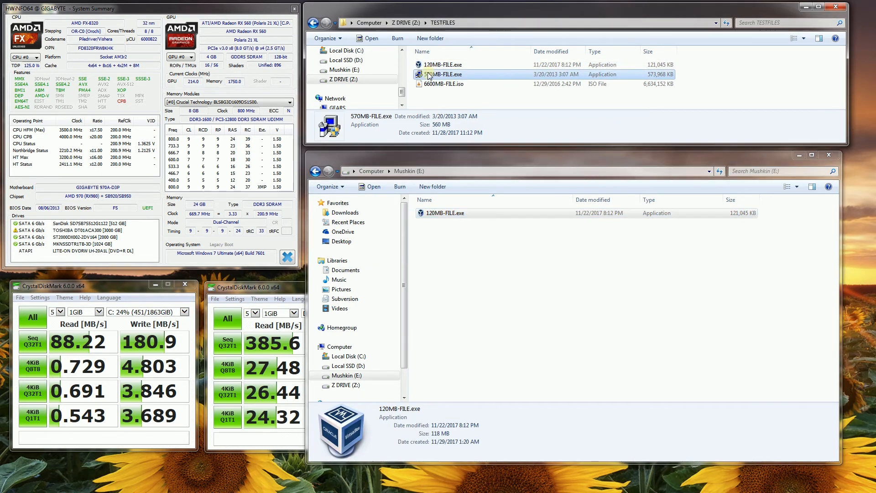
left_click_drag(441, 74, 461, 229)
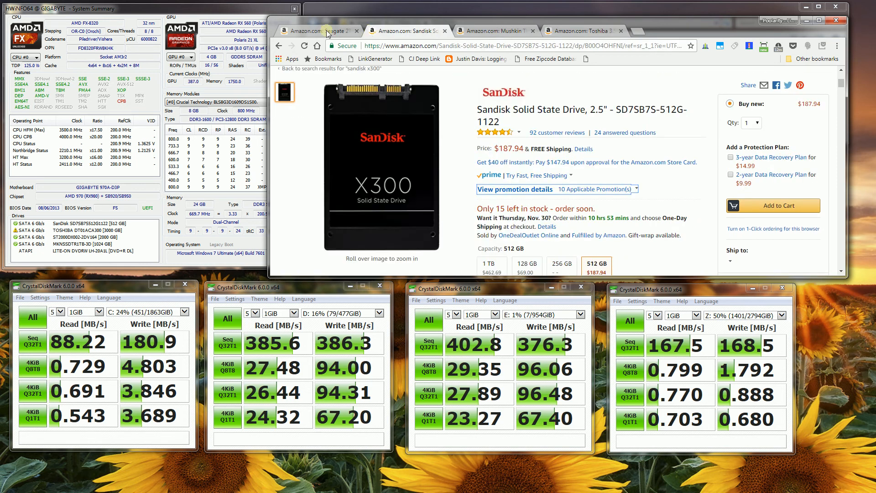
Step: View the Mushkin TRIACTOR-3D page, then the Toshiba 3TB hard drive page
left_click(495, 30)
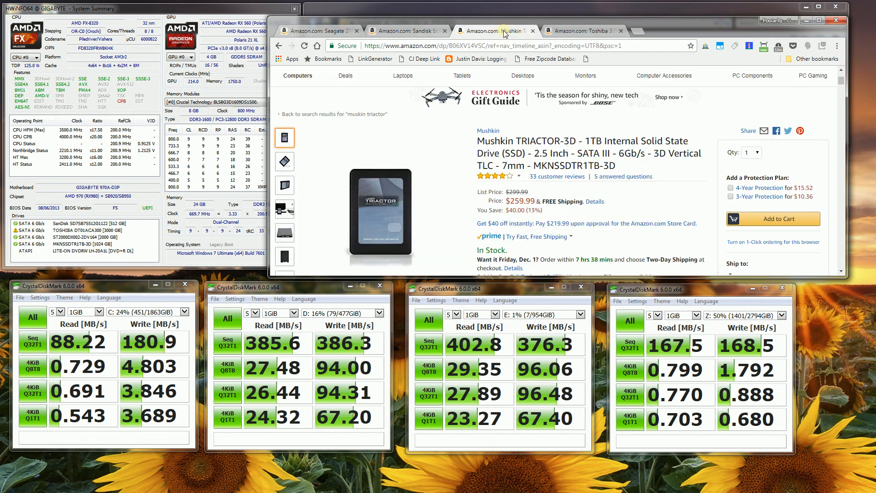
left_click(583, 30)
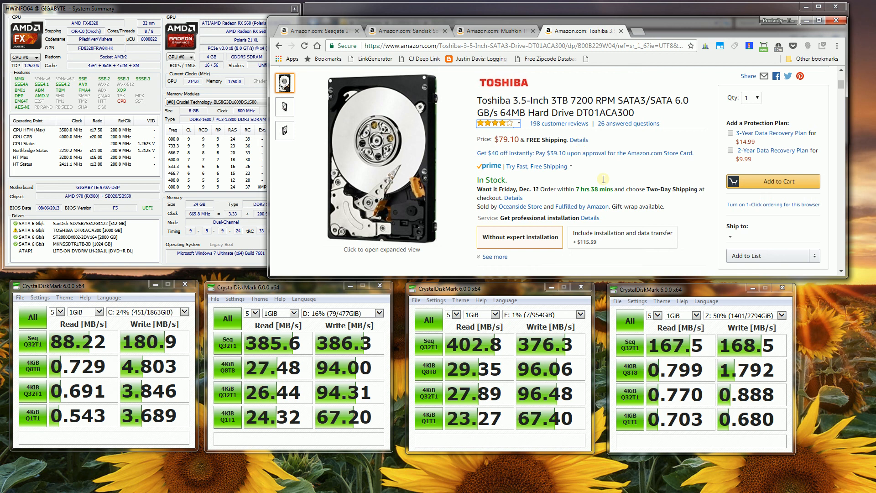